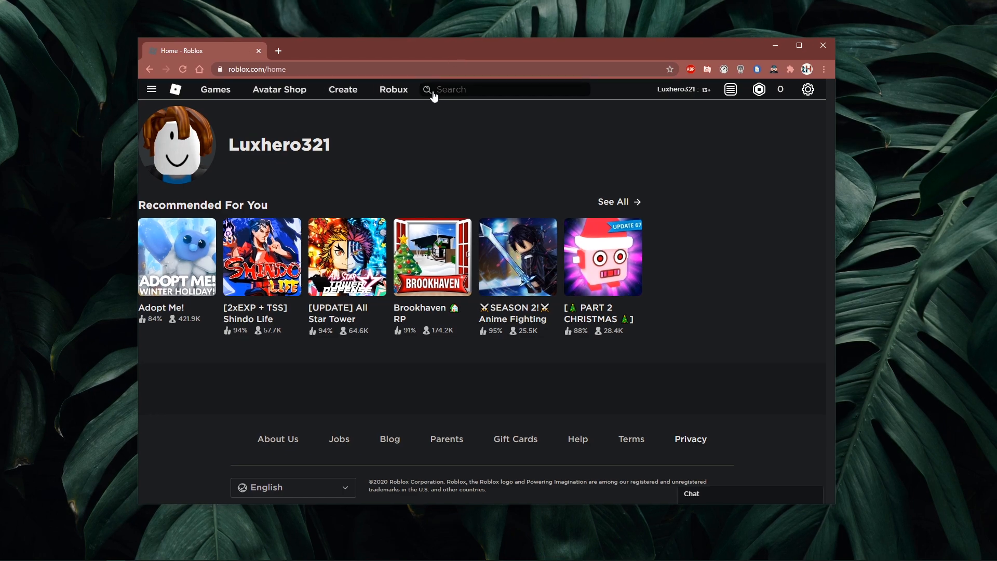
{"action": "mouse_move", "coordinate": [808, 89]}
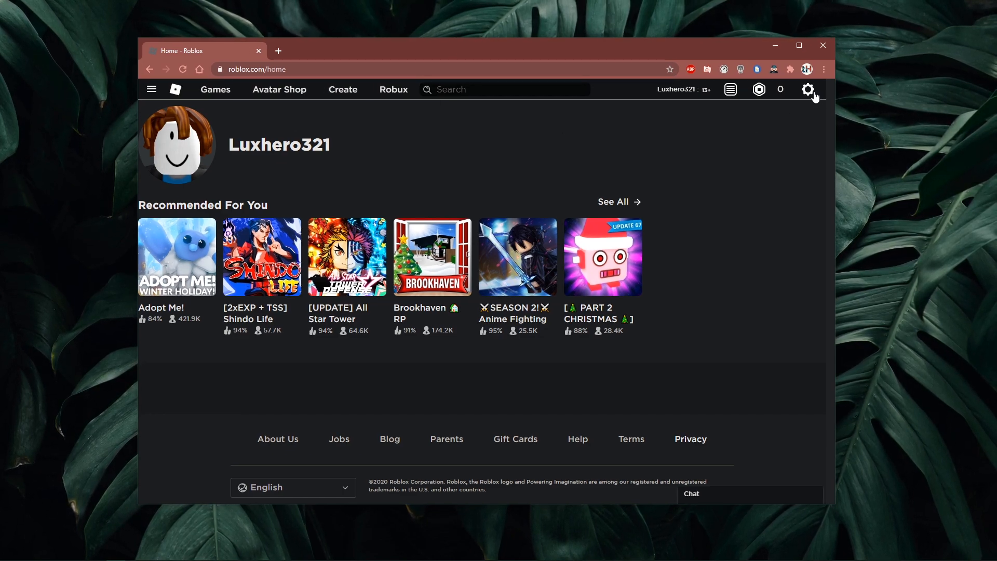
Open account Settings from the gear menu and start editing the username.
{"action": "left_click", "coordinate": [808, 88]}
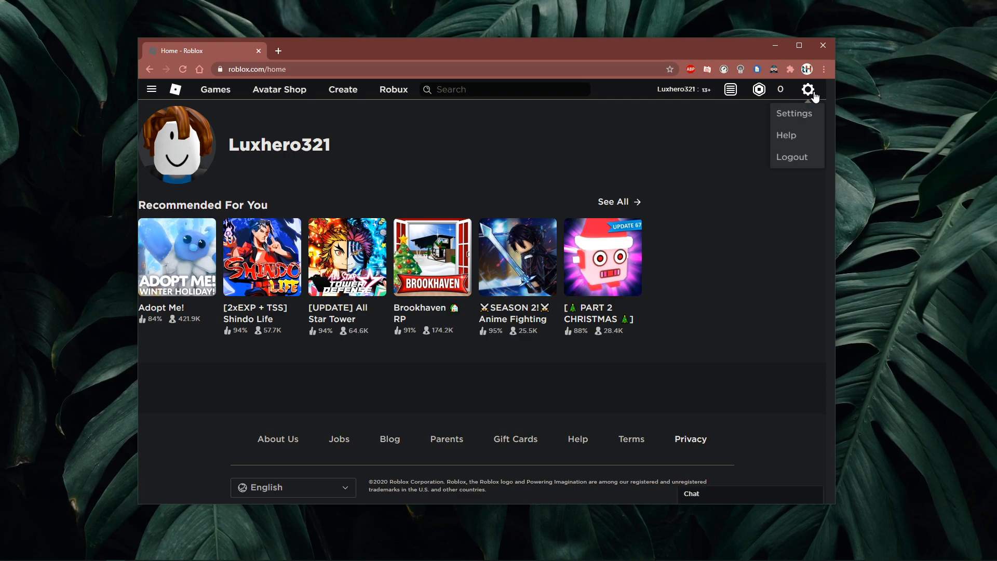
{"action": "left_click", "coordinate": [794, 113]}
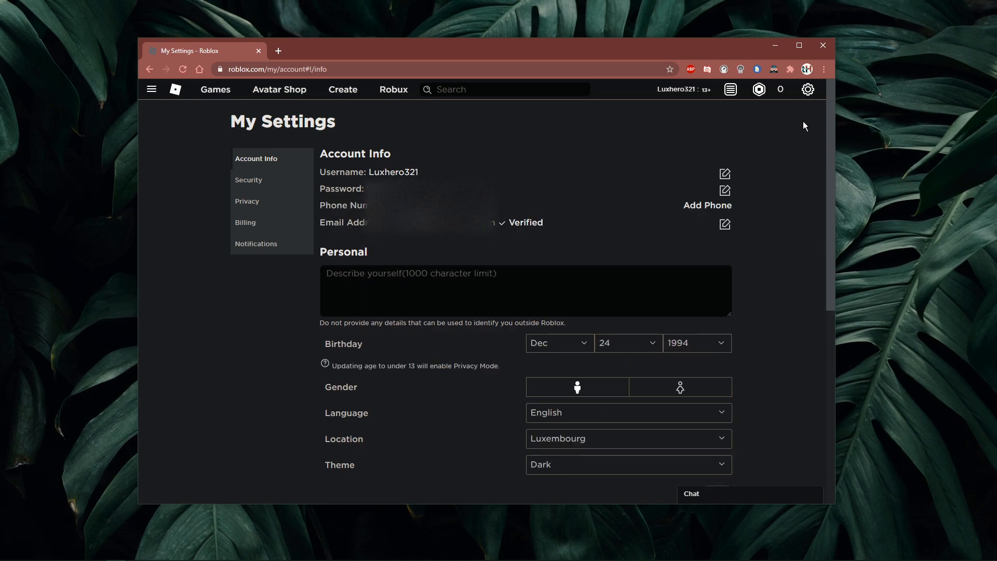
{"action": "mouse_move", "coordinate": [756, 160]}
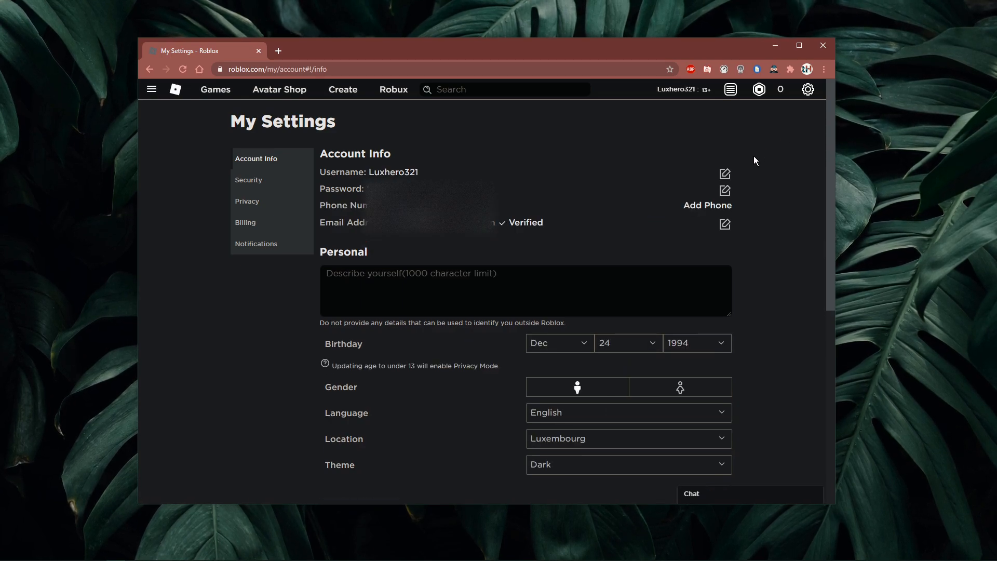
{"action": "left_click", "coordinate": [724, 174]}
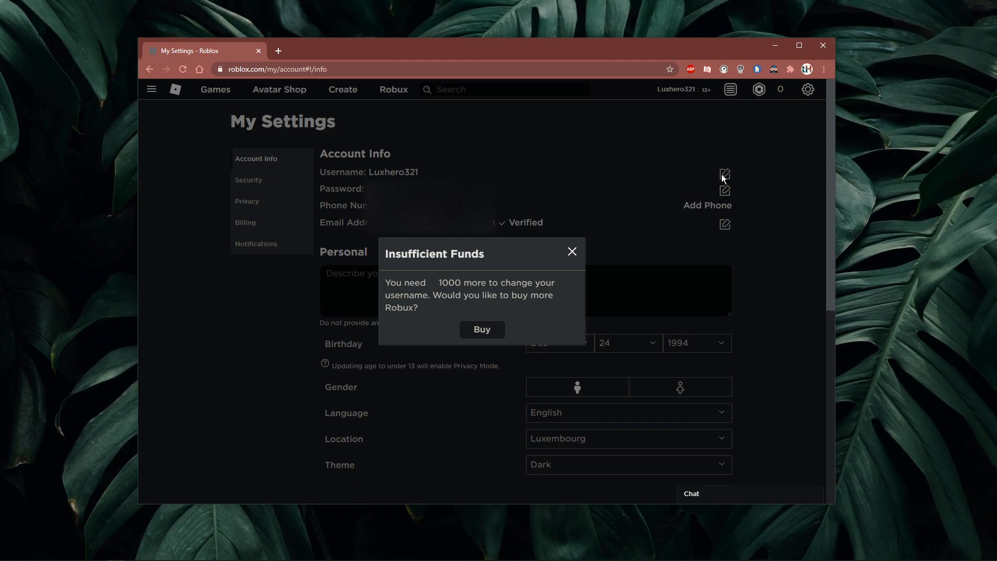
{"action": "mouse_move", "coordinate": [490, 254]}
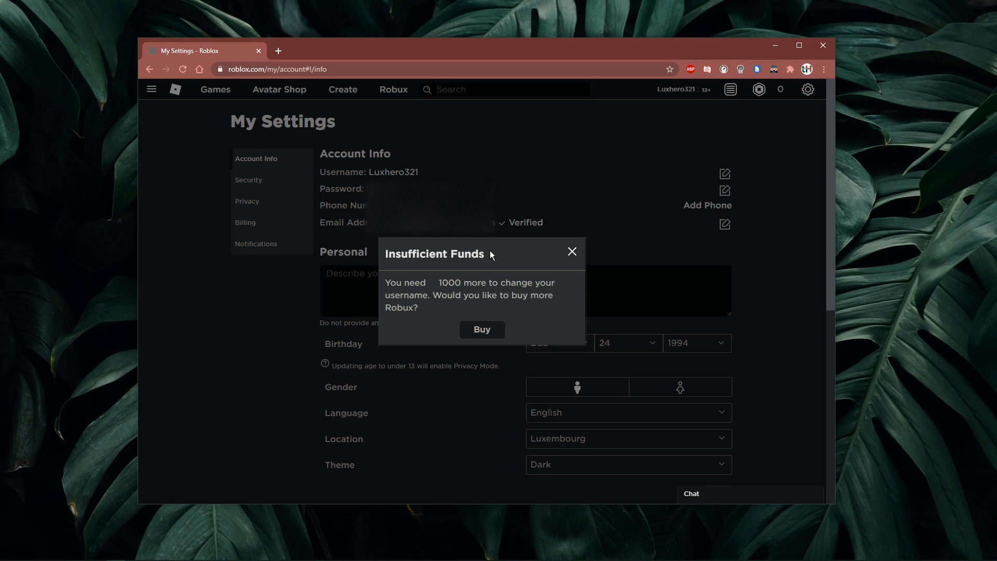
Choose Buy in the Insufficient Funds notice to reach the Buy Robux packages page.
{"action": "left_click", "coordinate": [572, 251]}
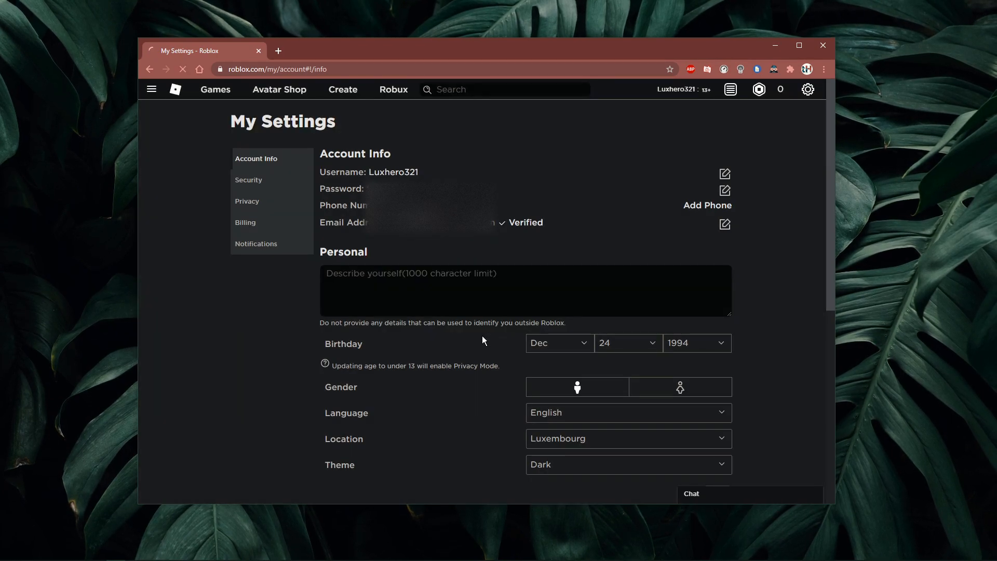
{"action": "left_click", "coordinate": [394, 89]}
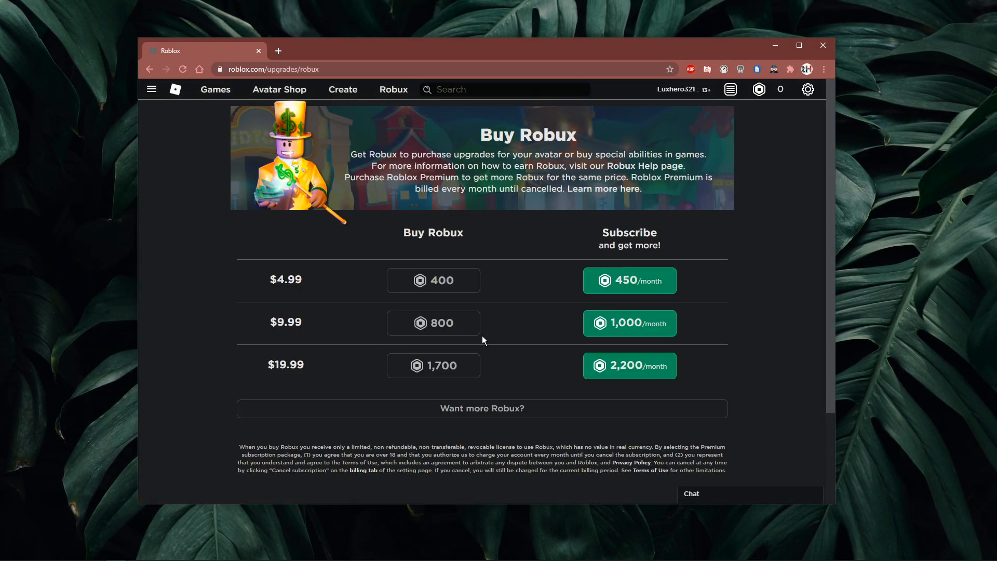